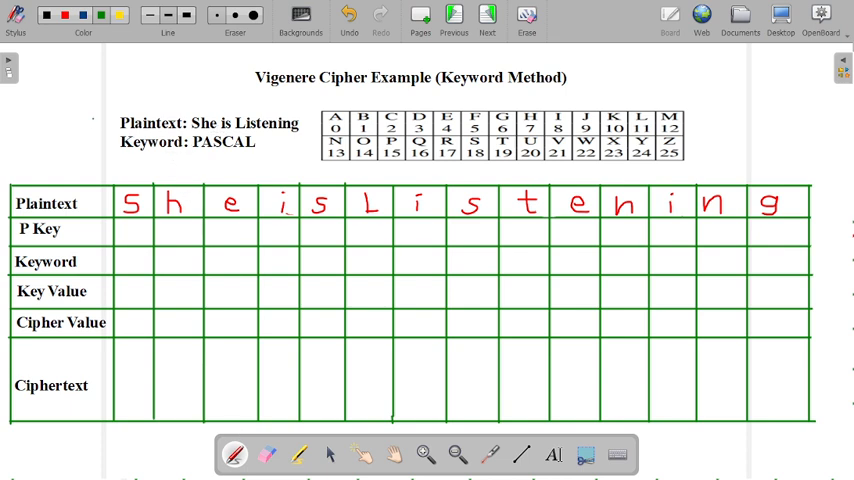
Draw green check marks beside the 'She is Listening' plaintext and 'PASCAL' keyword lines
left_click_drag(88, 130, 112, 118)
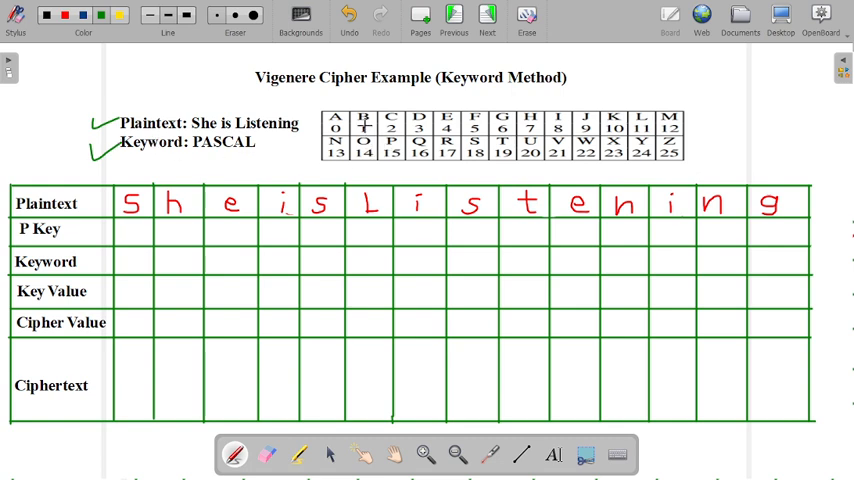
mouse_move(690, 160)
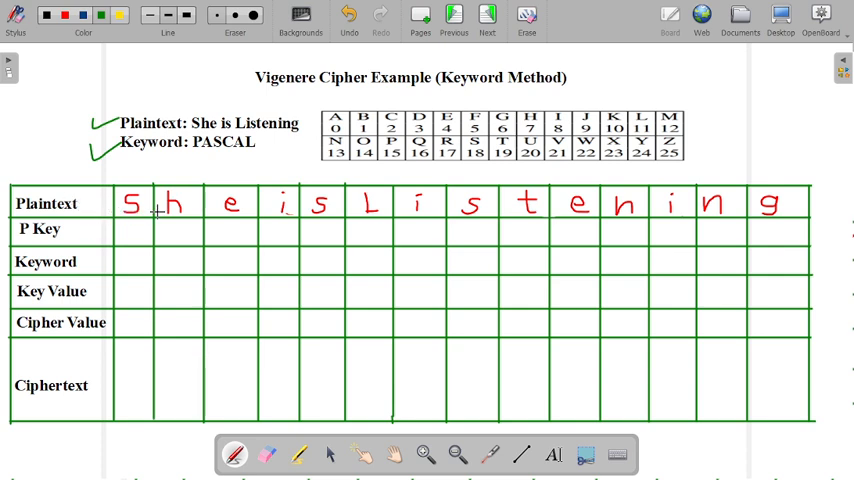
mouse_move(745, 208)
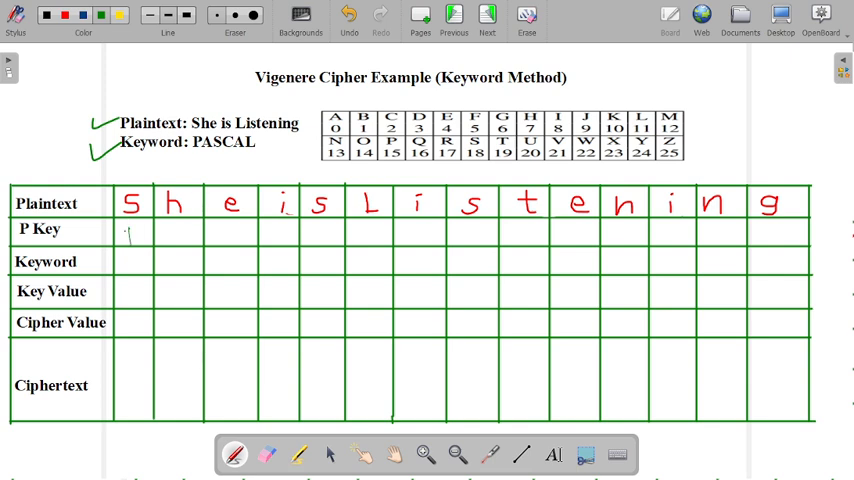
type("18")
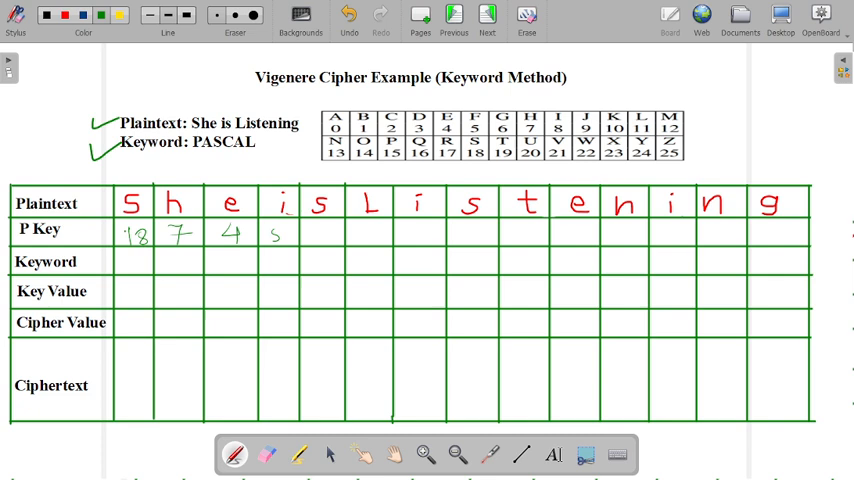
type("8 18")
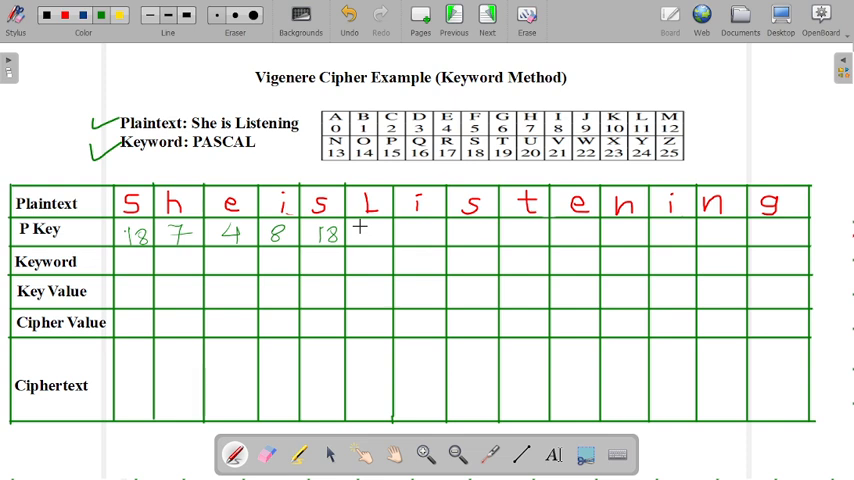
type("11 8")
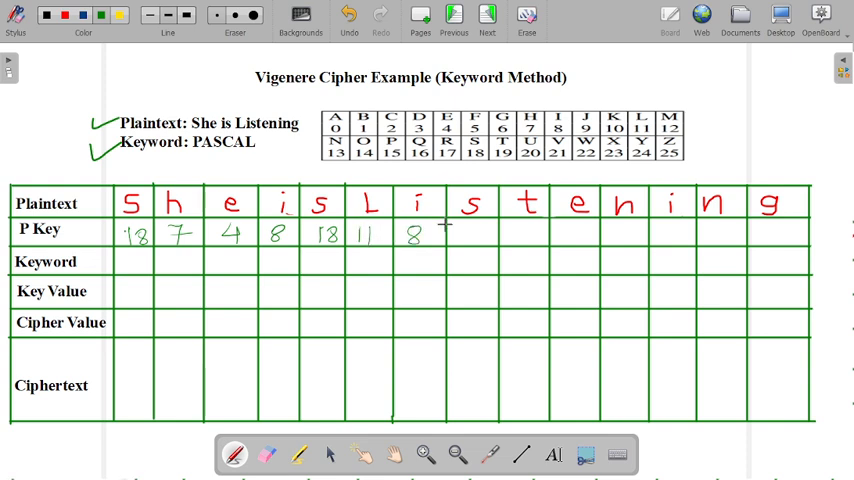
type("18")
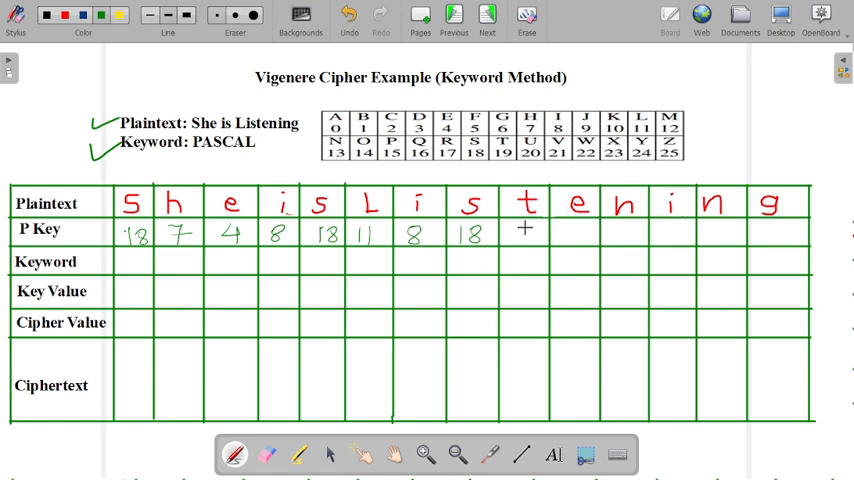
type("19 4 13")
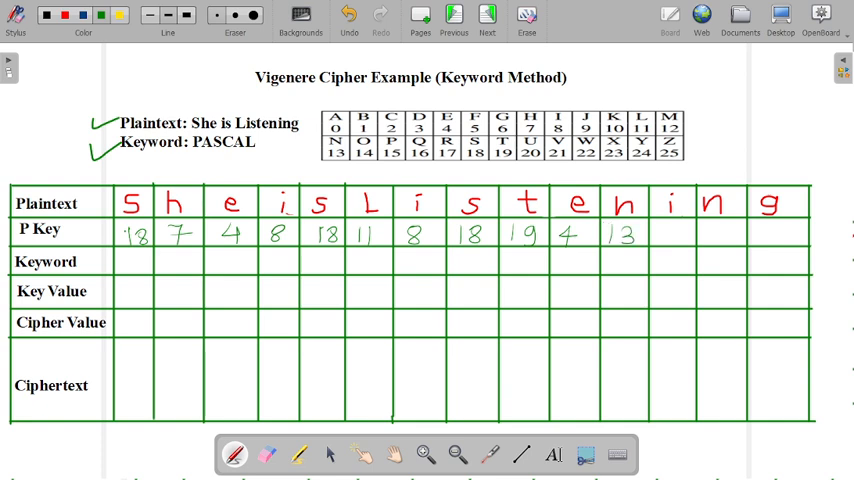
left_click(667, 235)
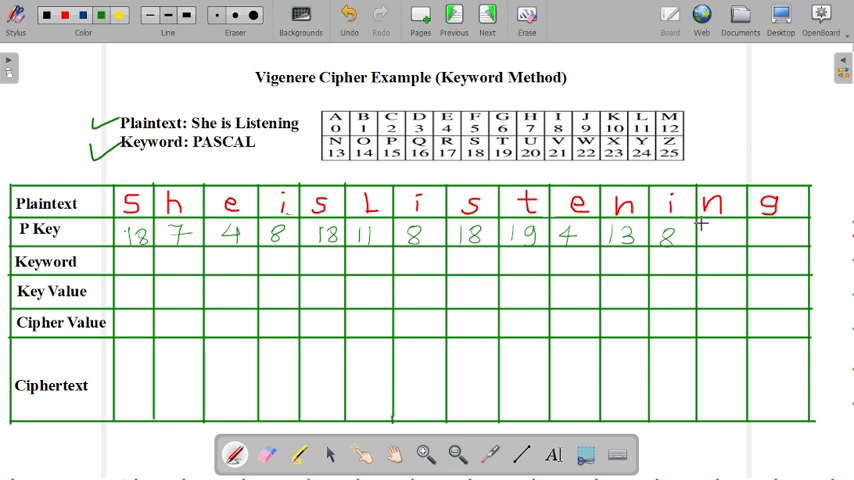
type("12")
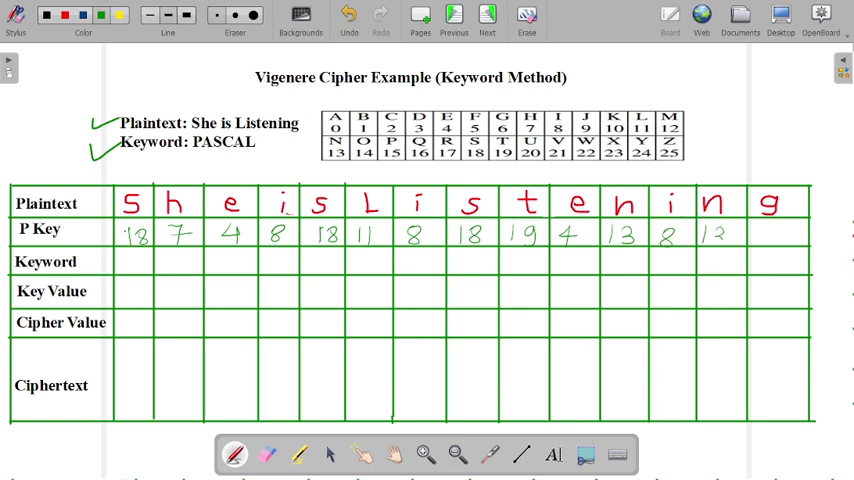
type("3")
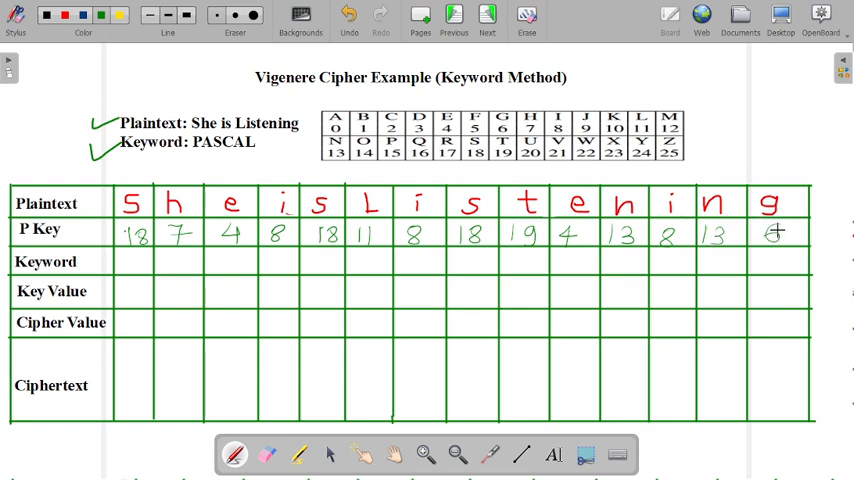
left_click(775, 232)
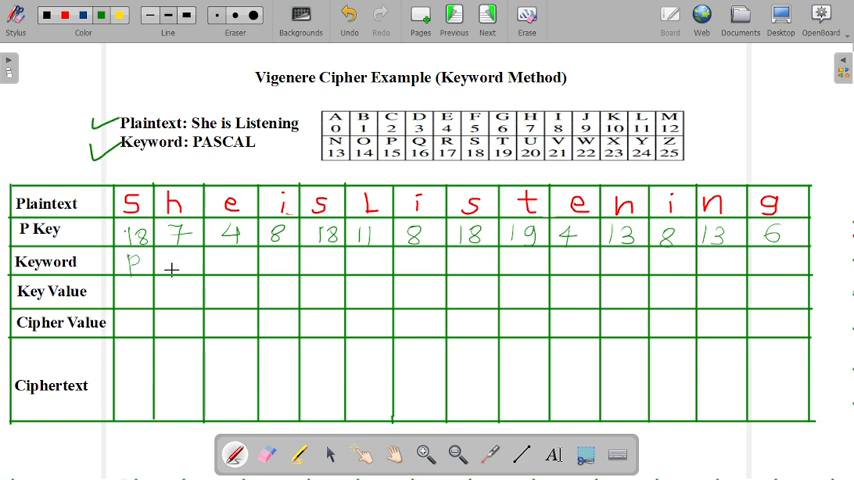
Handwrite P A S C A L P A S C A L P A across the Keyword row
type("ASCALPAS")
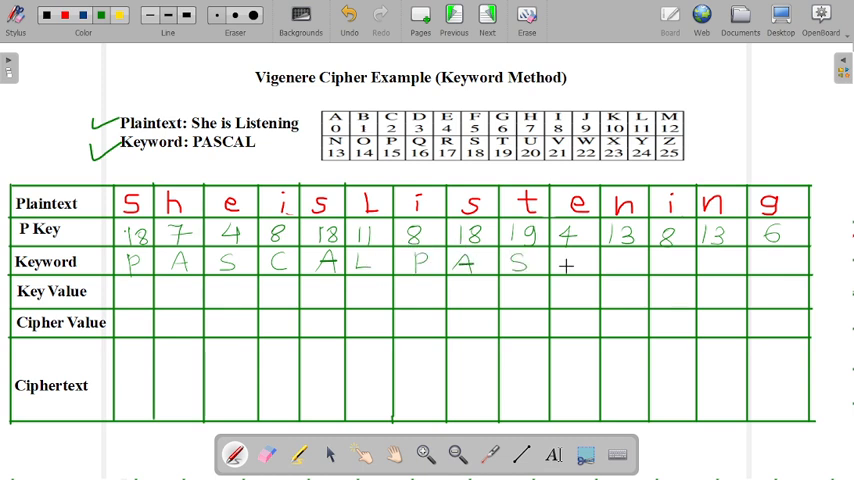
type("ALPA")
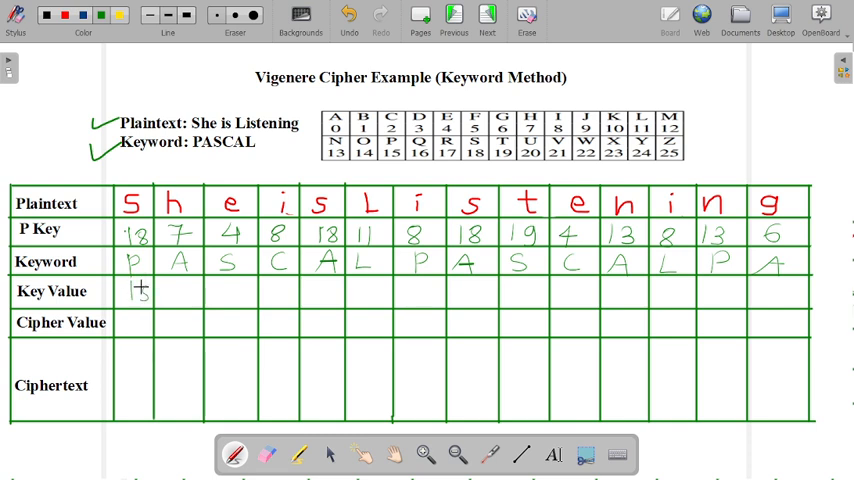
Handwrite 15 0 18 2 0 11 repeated across the Key Value row, ending with 15 0
left_click(177, 291)
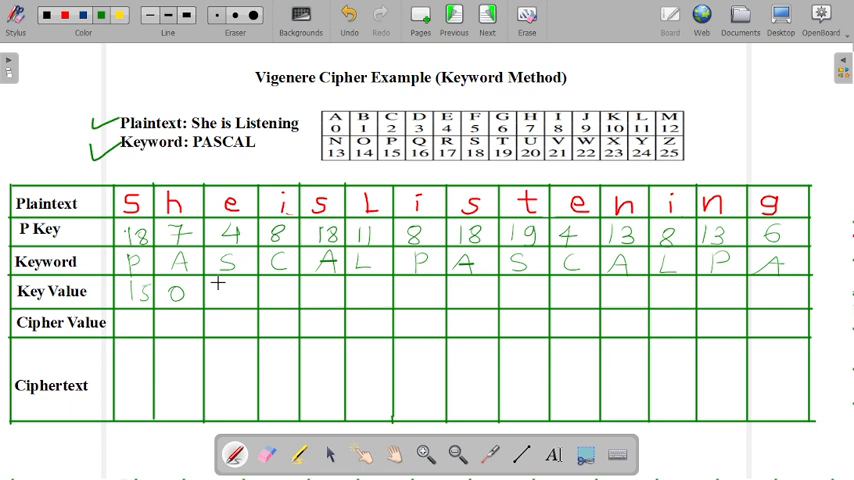
type("18")
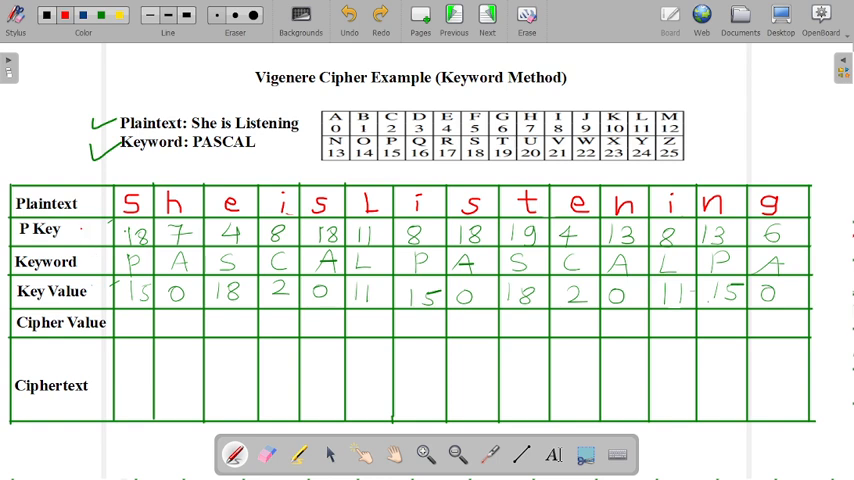
Tick the P Key and Key Value rows in red, then write sums 33 through 06
left_click_drag(82, 240, 98, 228)
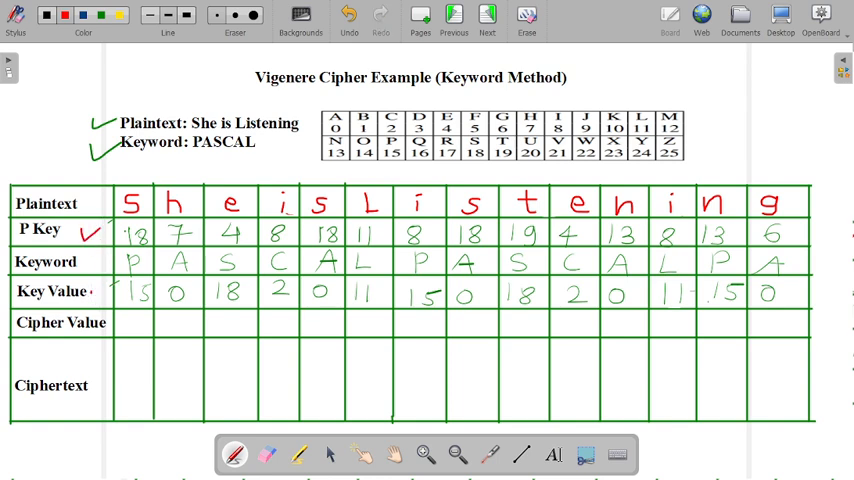
left_click_drag(100, 300, 108, 292)
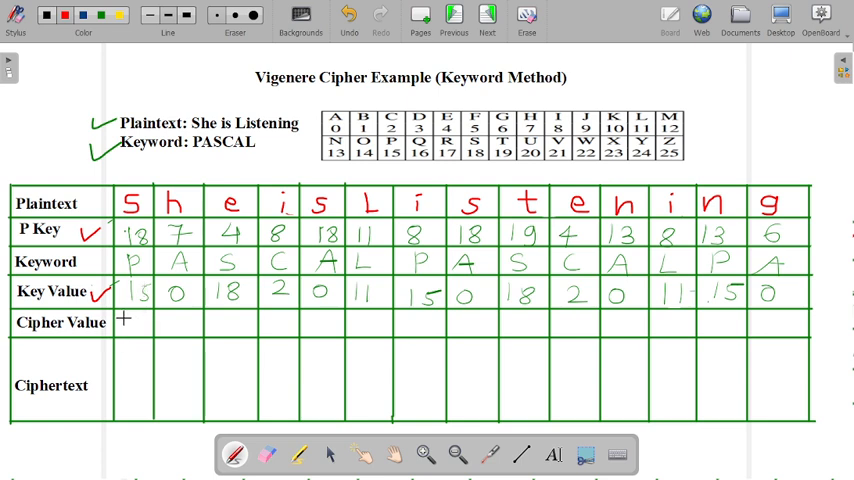
type("33")
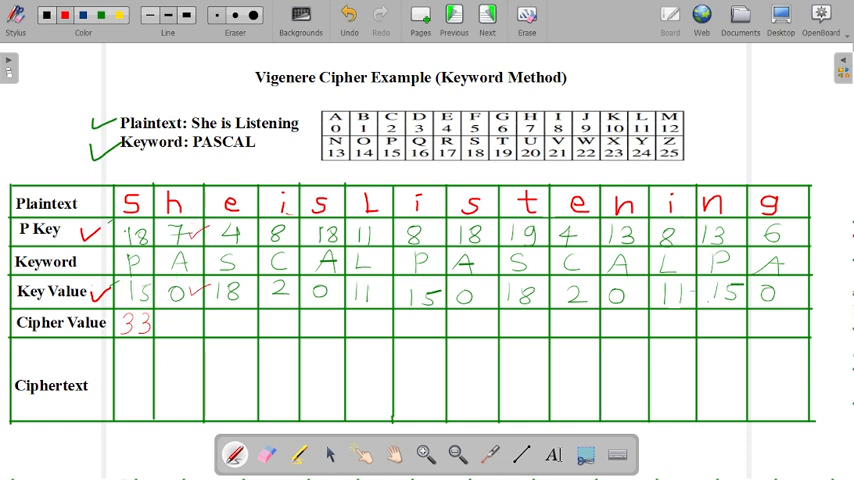
type("7")
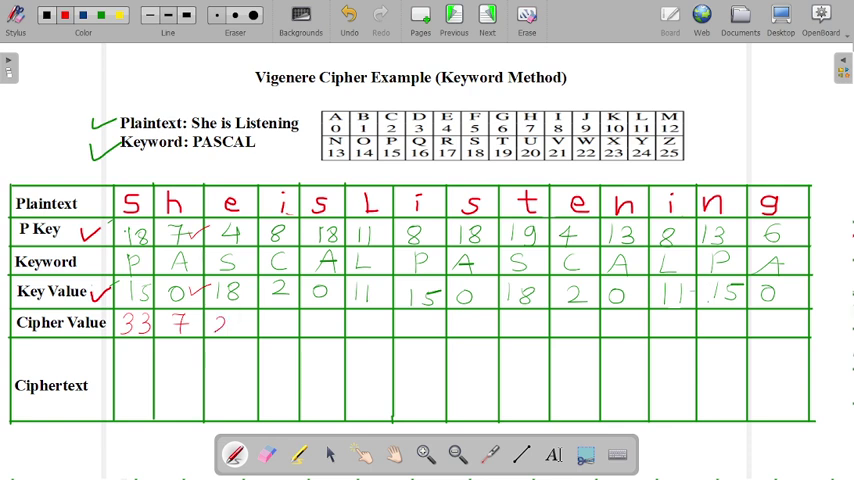
type("2 10 18 22 23")
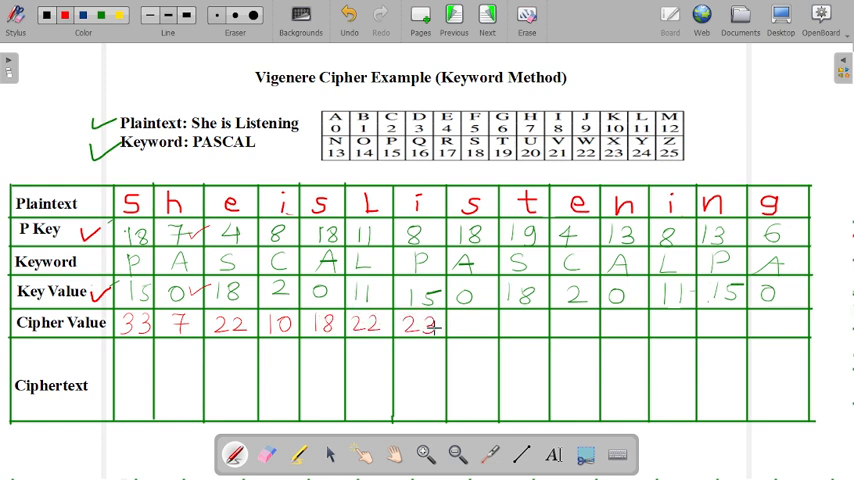
type("18")
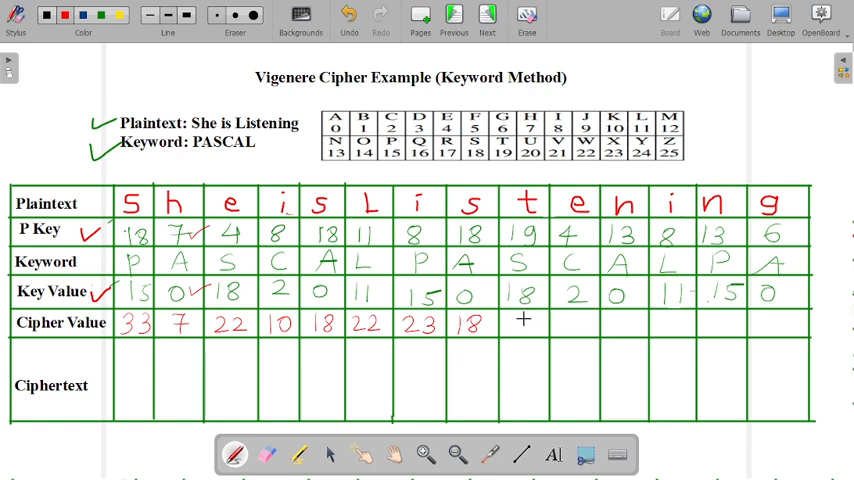
type("37 6 13 19")
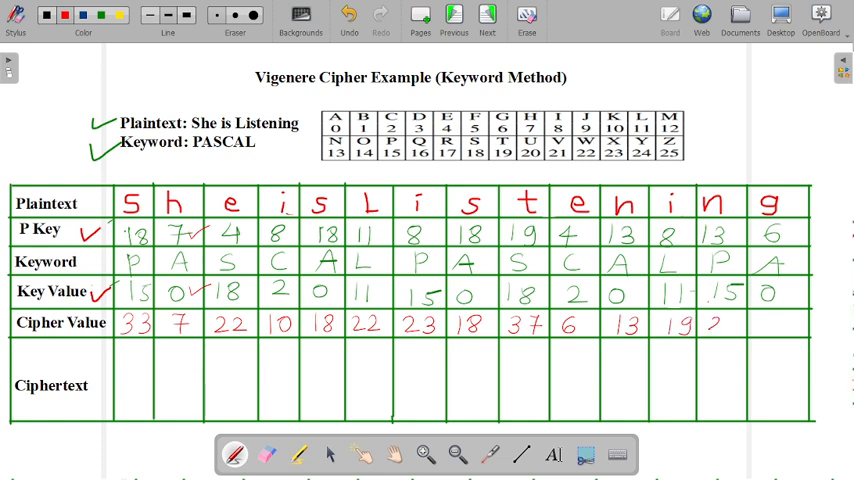
type("28 06")
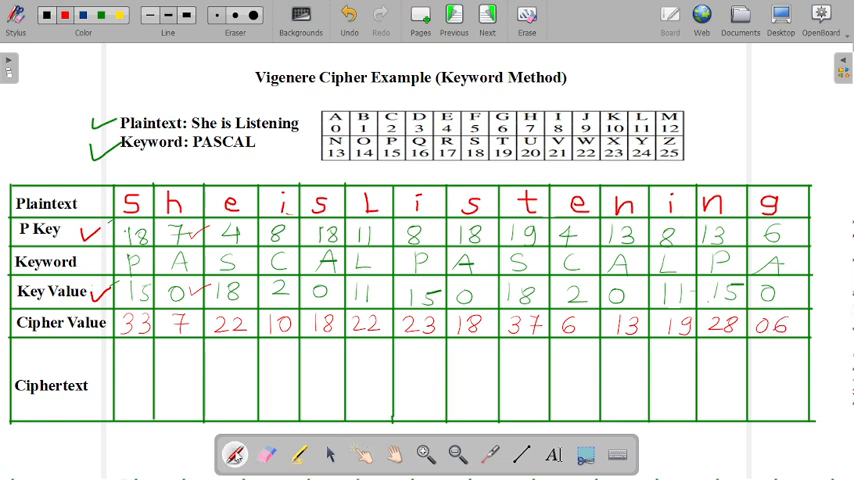
left_click(137, 358)
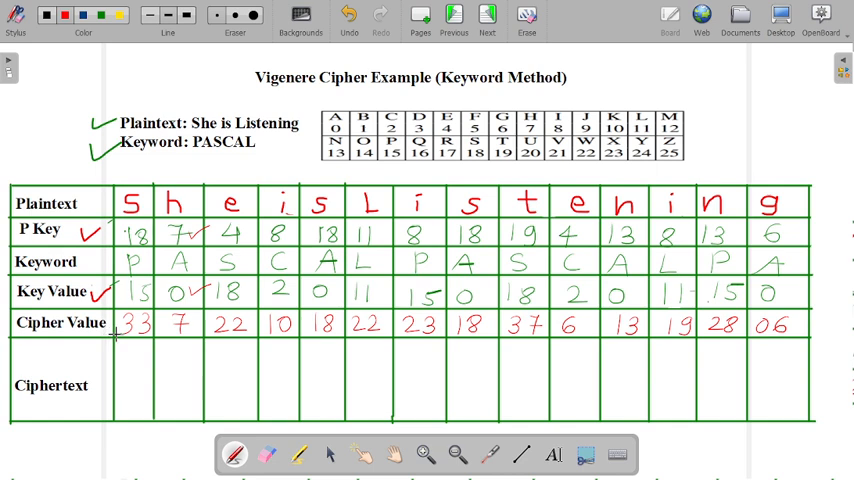
Write 33 %26 = 7 → H, arrow down to H W K S W X S, start 37 %26
left_click(135, 358)
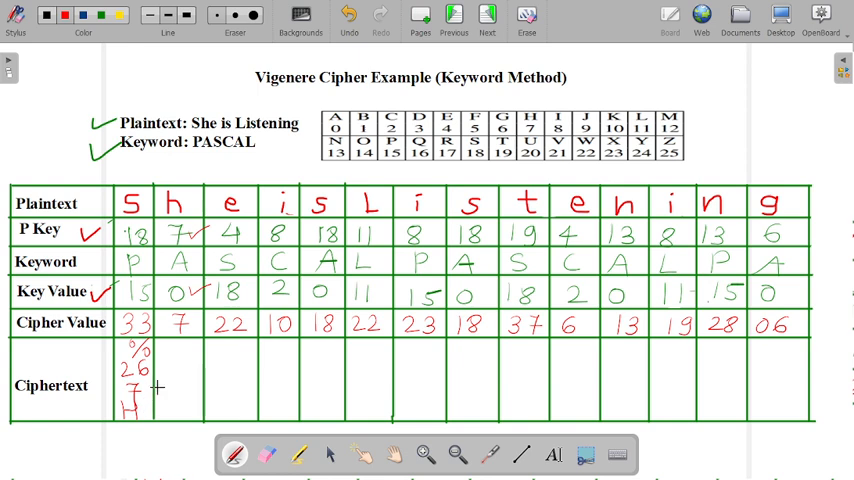
left_click_drag(170, 370, 170, 405)
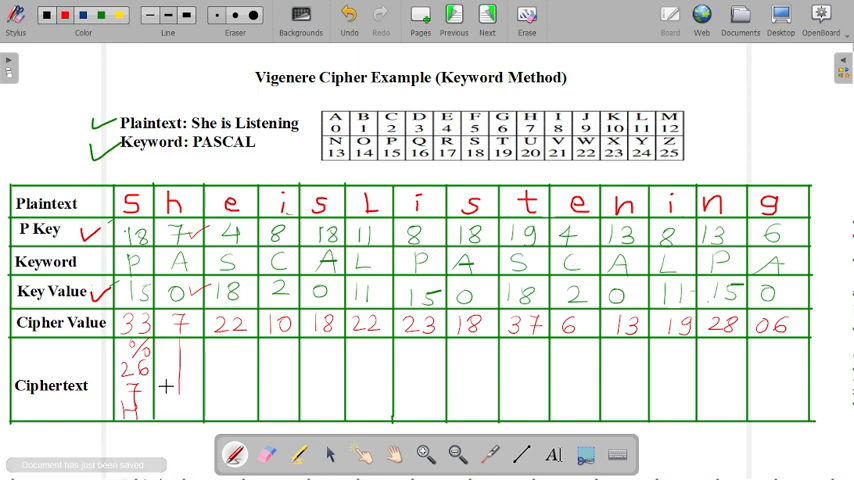
left_click_drag(175, 375, 172, 410)
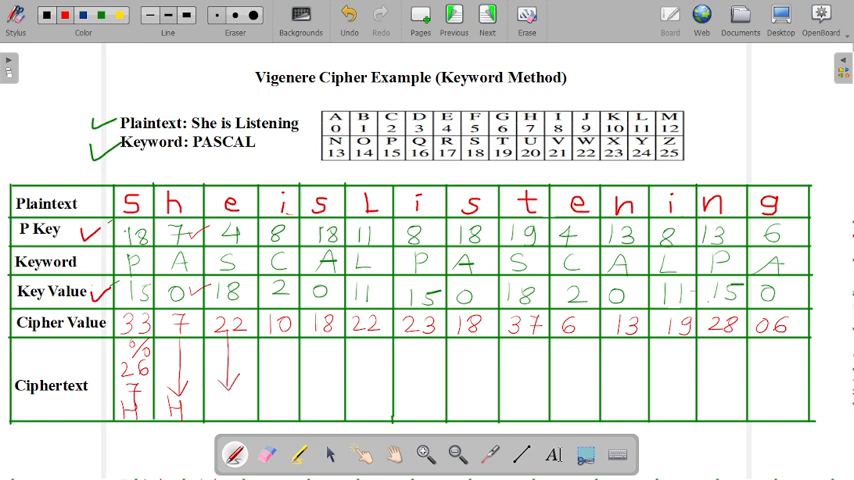
left_click_drag(215, 390, 235, 410)
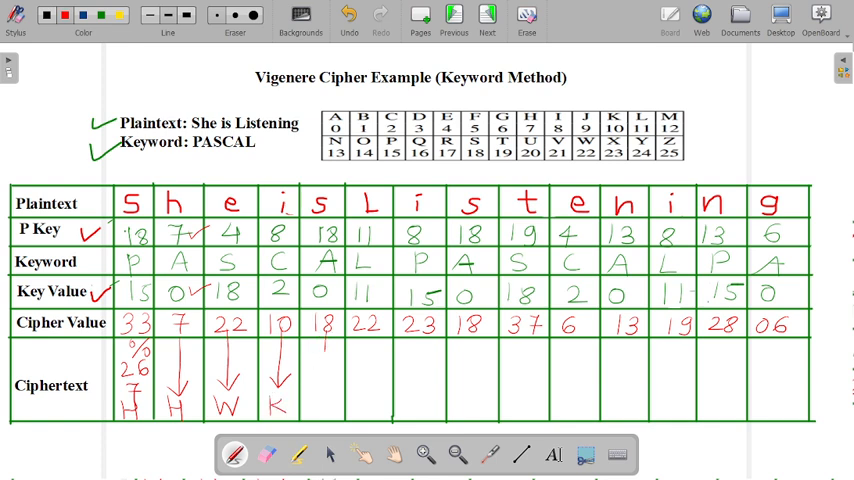
left_click_drag(322, 355, 322, 385)
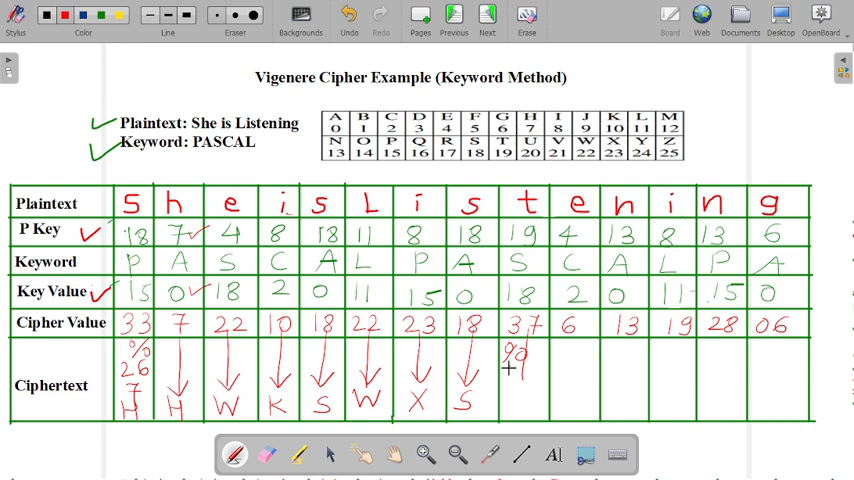
type("26")
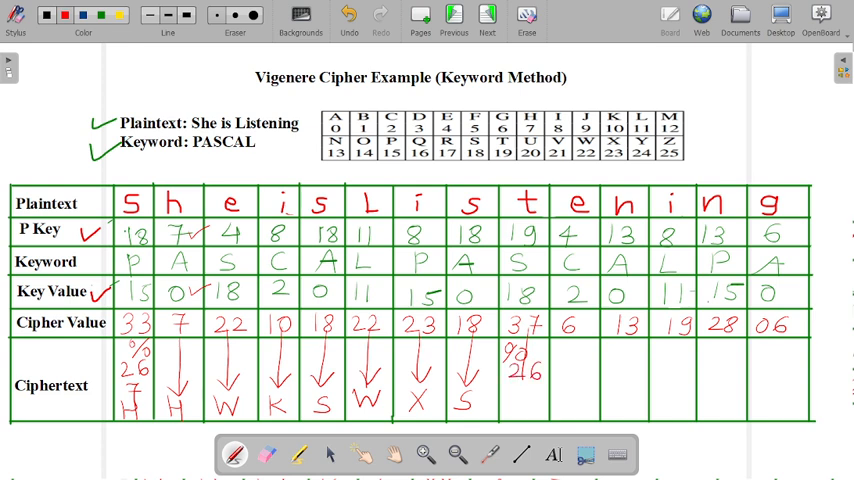